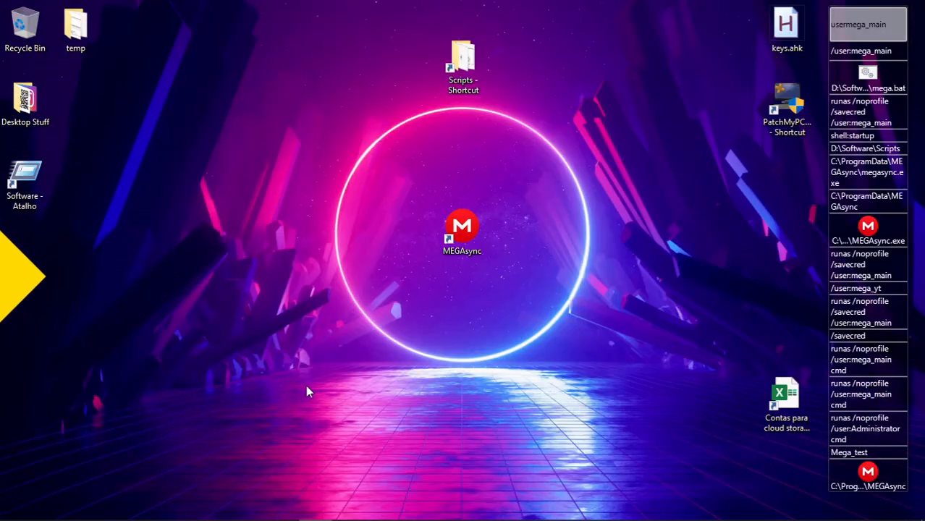
{"action": "mouse_move", "coordinate": [388, 375]}
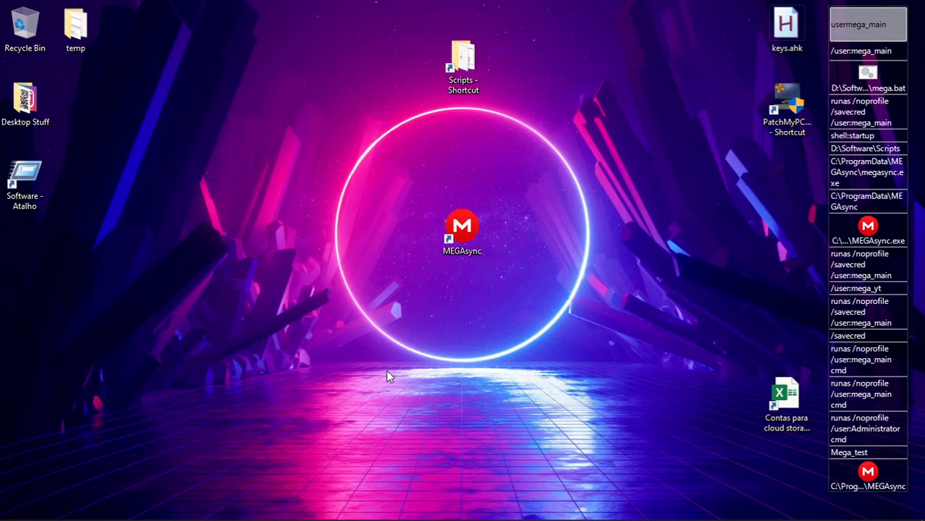
Step: Review the MEGAsync shortcut's options and check the running processes in Task Manager
{"action": "left_click", "coordinate": [463, 228]}
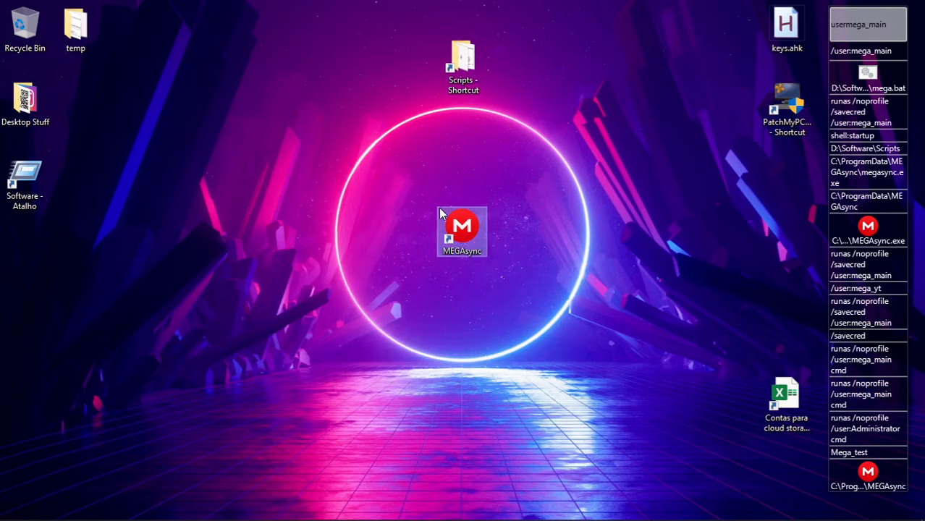
{"action": "right_click", "coordinate": [462, 232]}
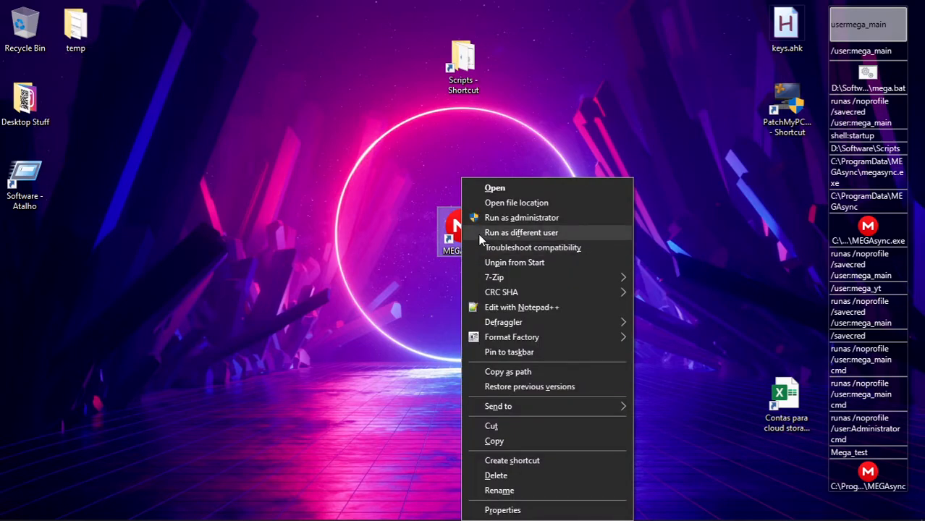
{"action": "mouse_move", "coordinate": [506, 234]}
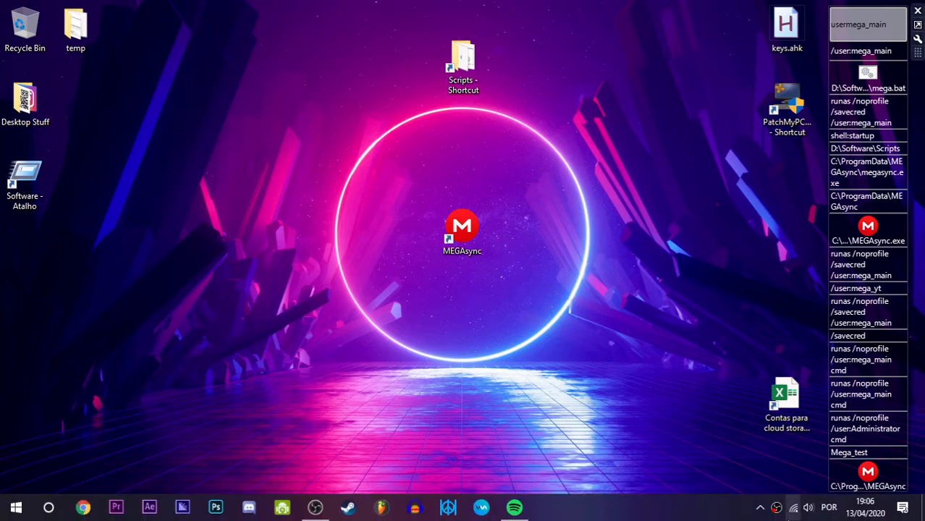
{"action": "left_click", "coordinate": [461, 229]}
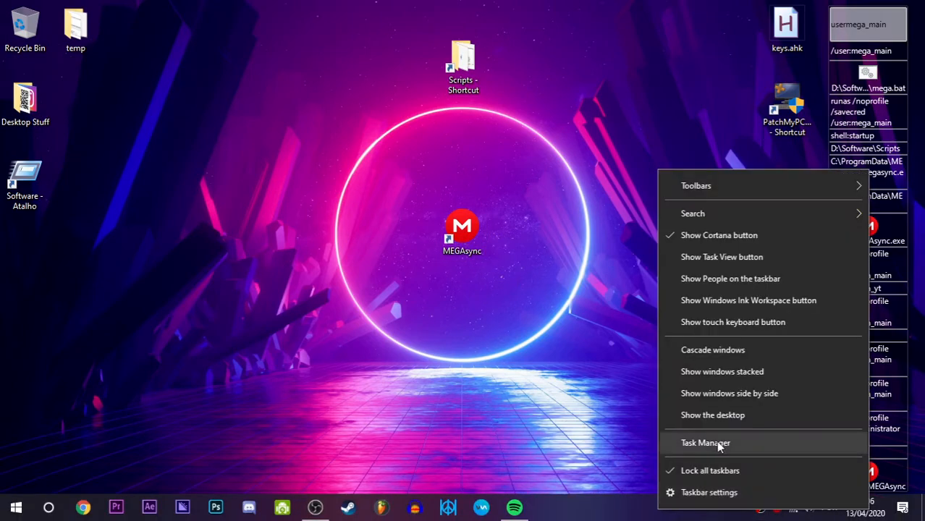
{"action": "left_click", "coordinate": [705, 443]}
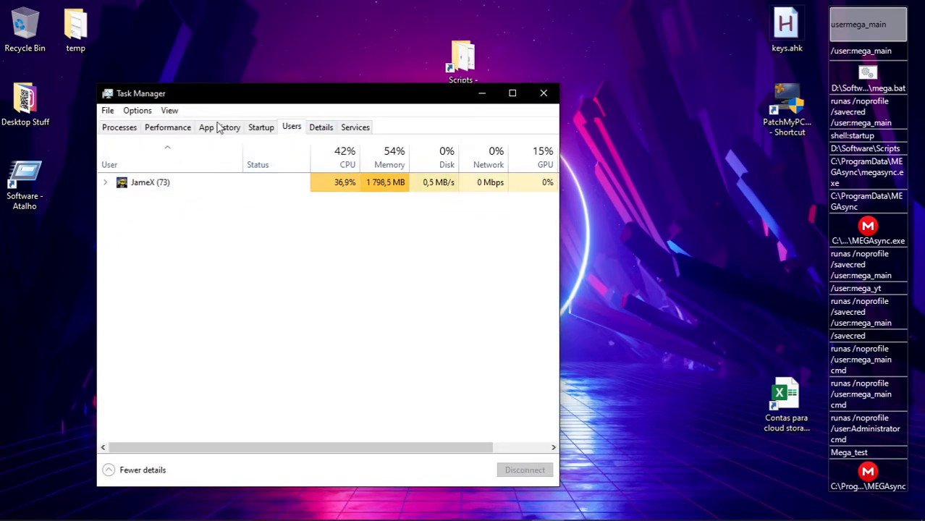
{"action": "left_click", "coordinate": [322, 127]}
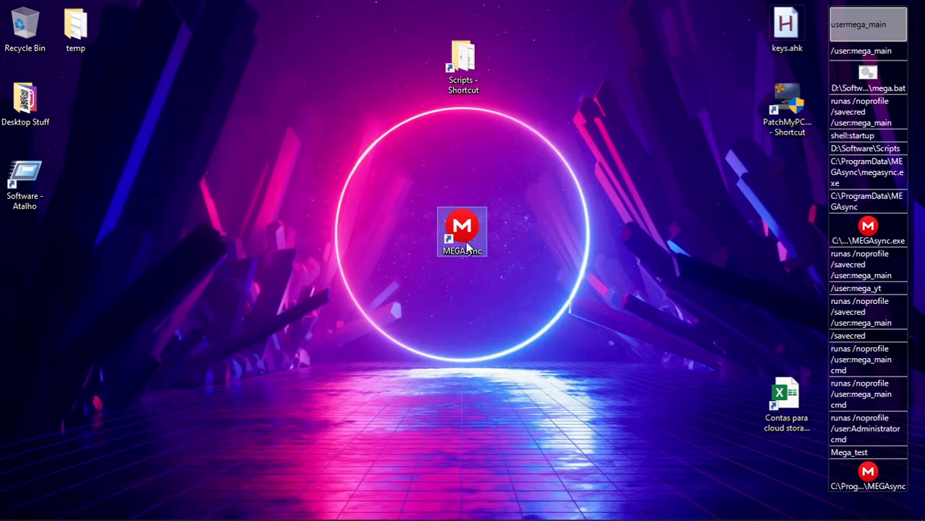
Step: Run MEGAsync as a different user, entering mega_main credentials and confirming
{"action": "double_click", "coordinate": [461, 225]}
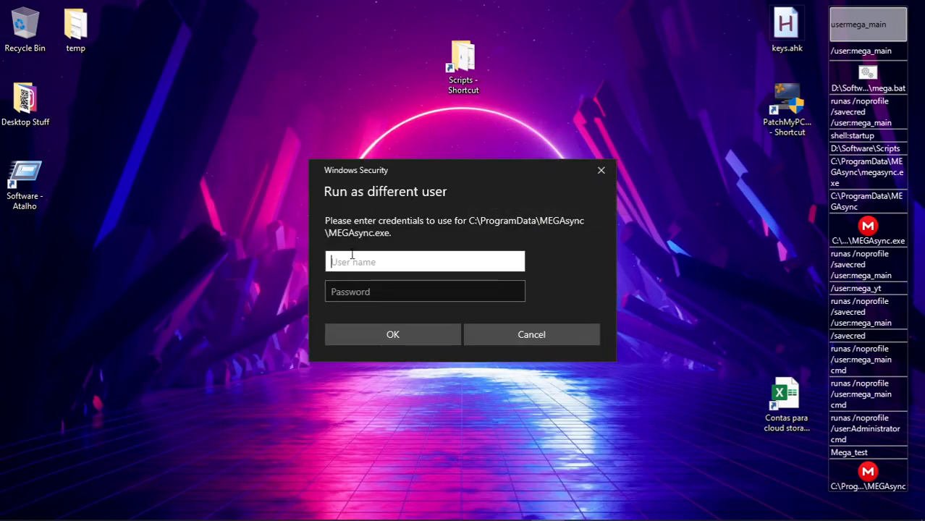
{"action": "type", "text": "mega_main"}
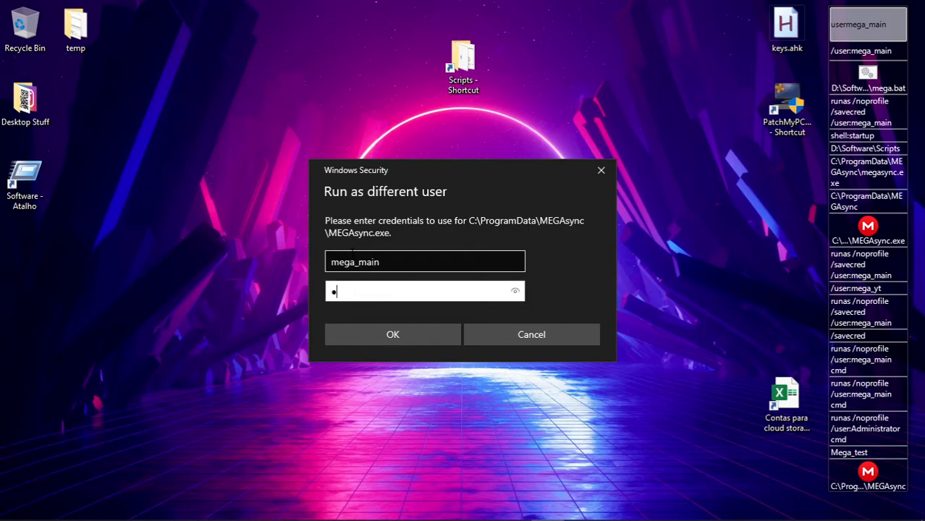
{"action": "left_click", "coordinate": [392, 334]}
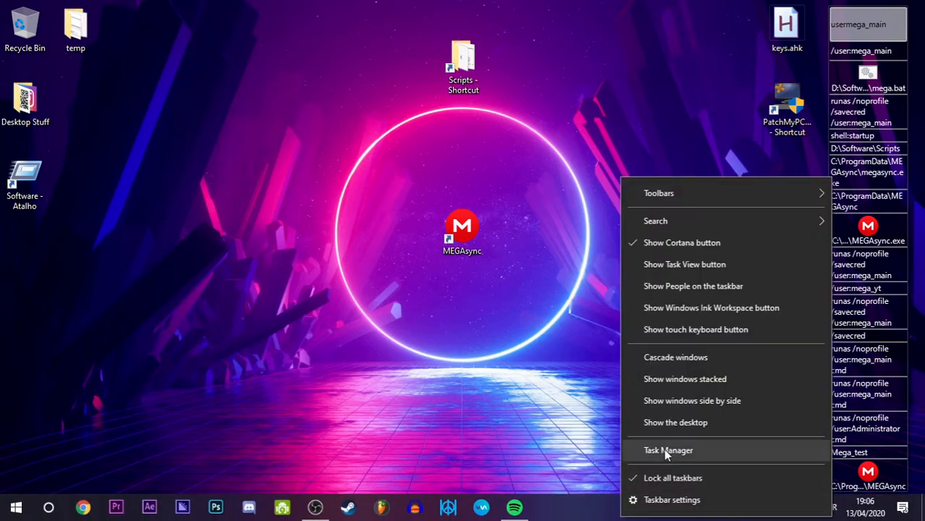
Step: Verify in Task Manager's Details list that a second MEGAsync.exe runs under mega_main
{"action": "left_click", "coordinate": [667, 450]}
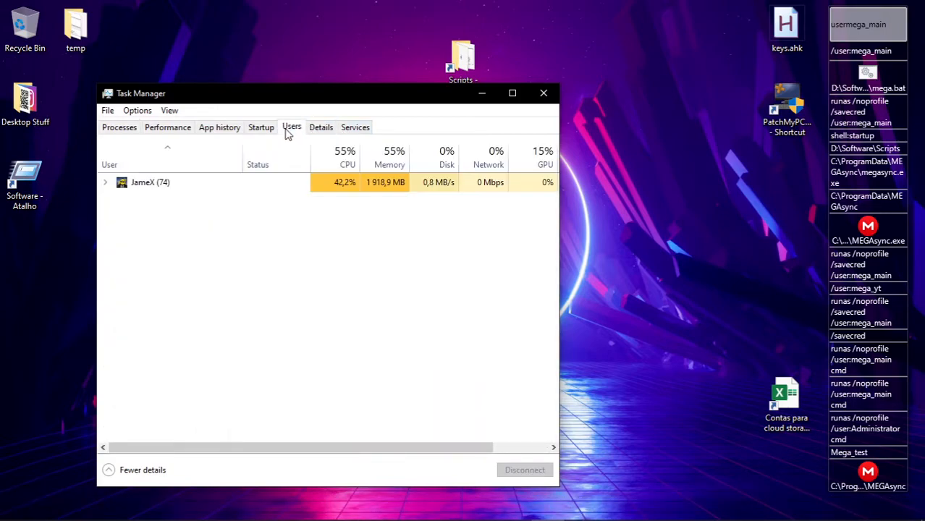
{"action": "left_click", "coordinate": [321, 127]}
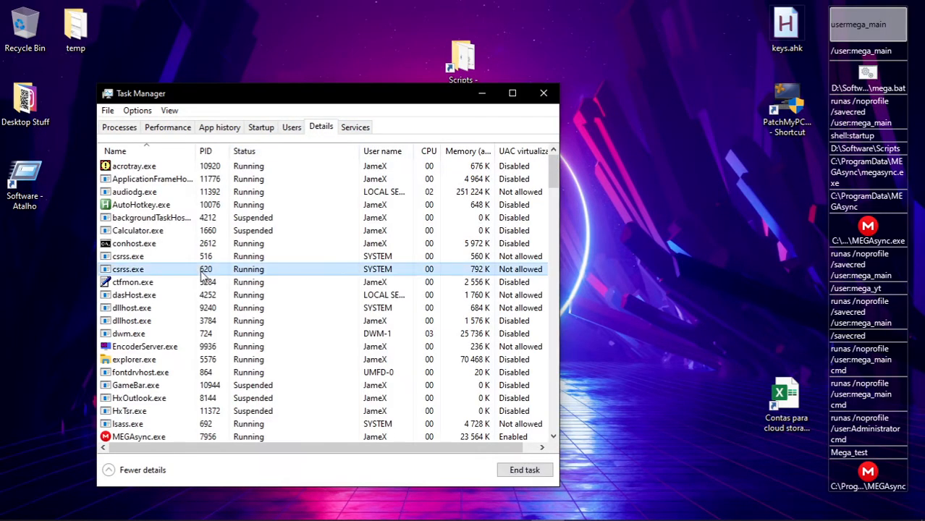
{"action": "scroll", "scroll_direction": "down", "scroll_amount": 3}
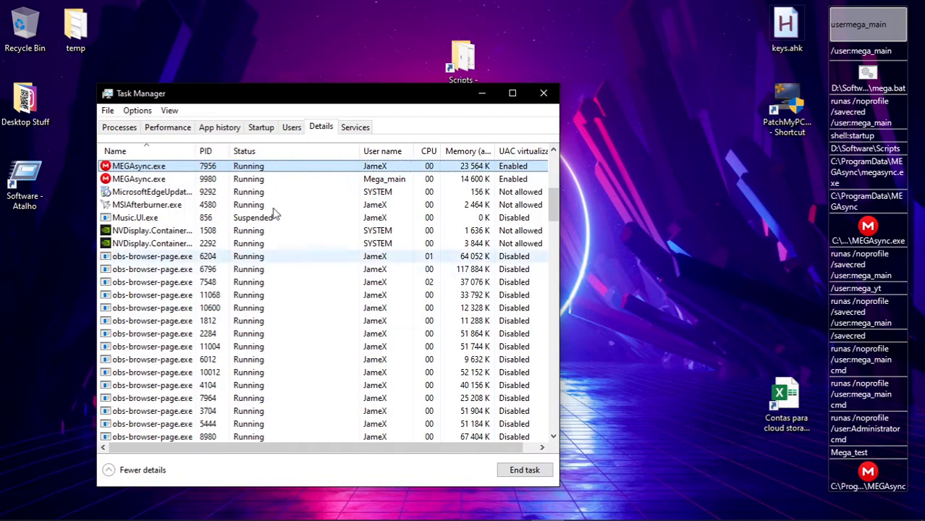
{"action": "left_click", "coordinate": [544, 93]}
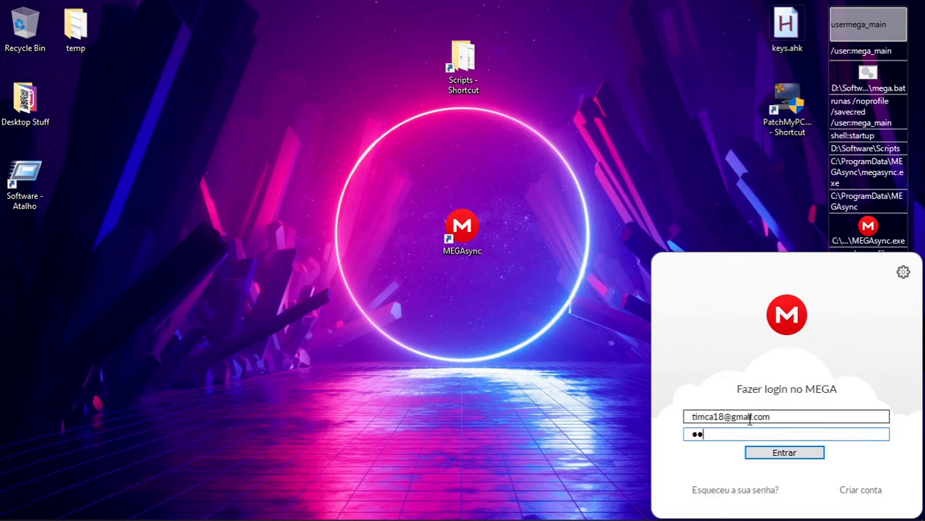
Step: Sign the mega_main instance into MEGA via Entrar and reselect the MEGAsync shortcut
{"action": "left_click", "coordinate": [784, 452]}
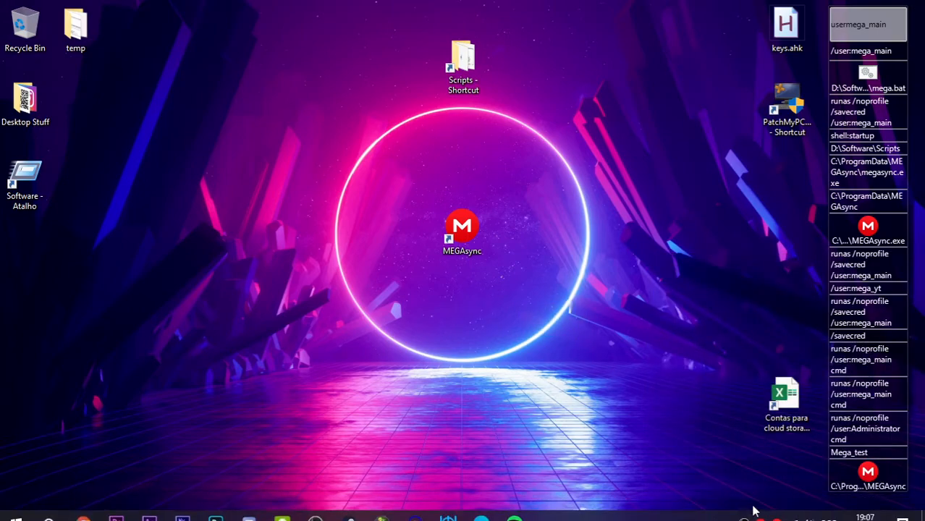
{"action": "left_click", "coordinate": [463, 229]}
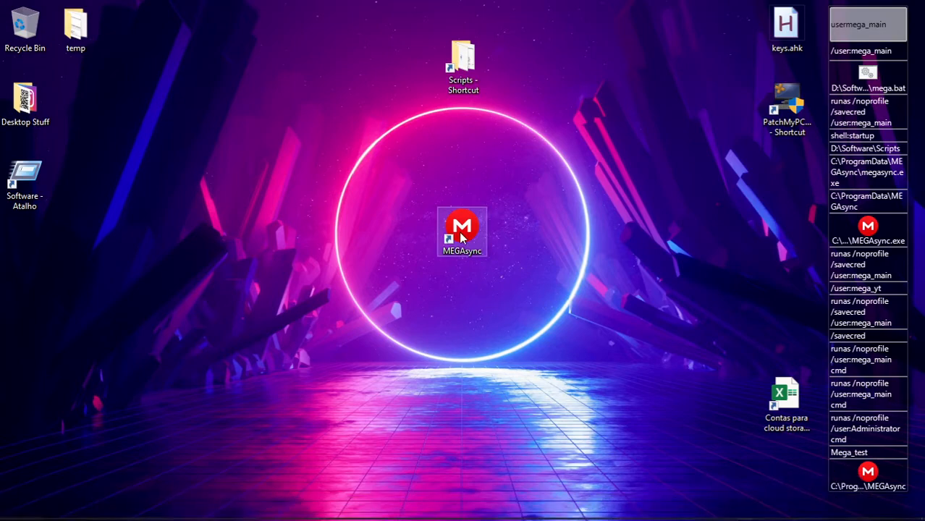
Step: Run MEGAsync as a different user, entering mega_yt as the account name
{"action": "double_click", "coordinate": [462, 225]}
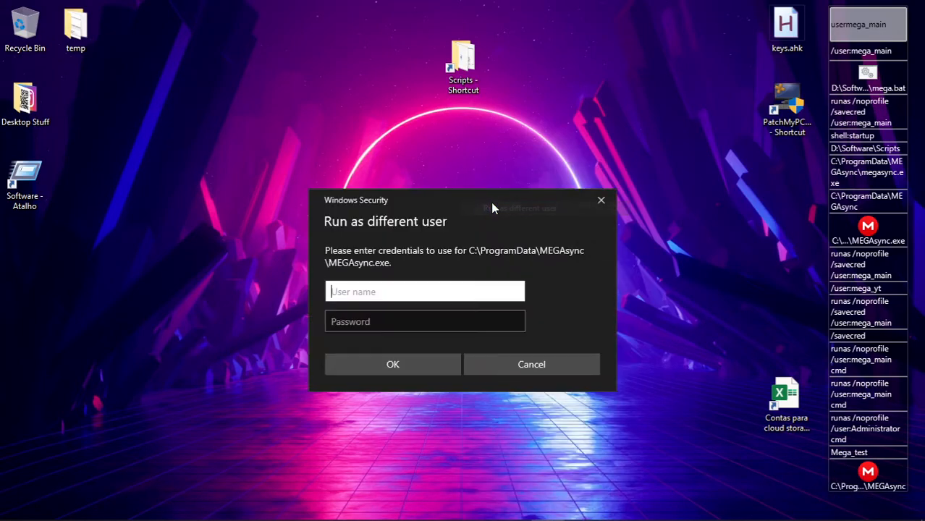
{"action": "type", "text": "ma"}
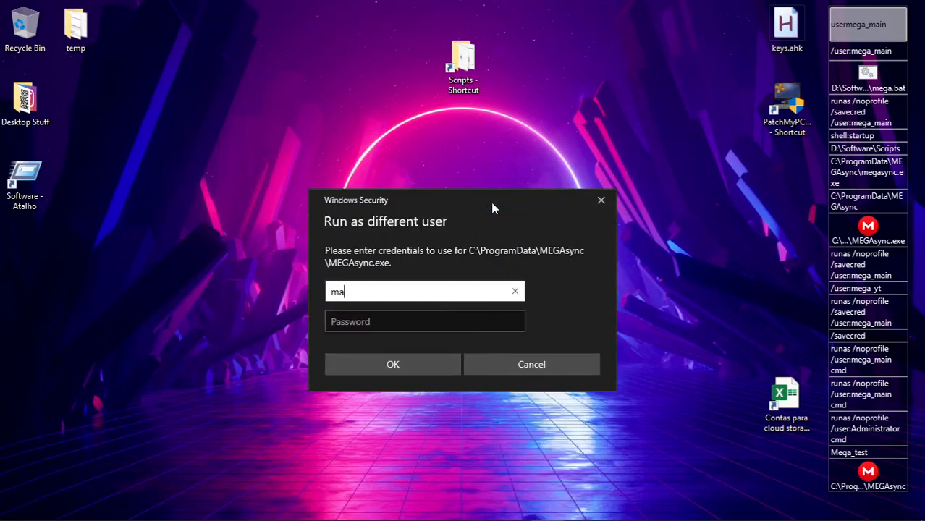
{"action": "type", "text": "ega_yt"}
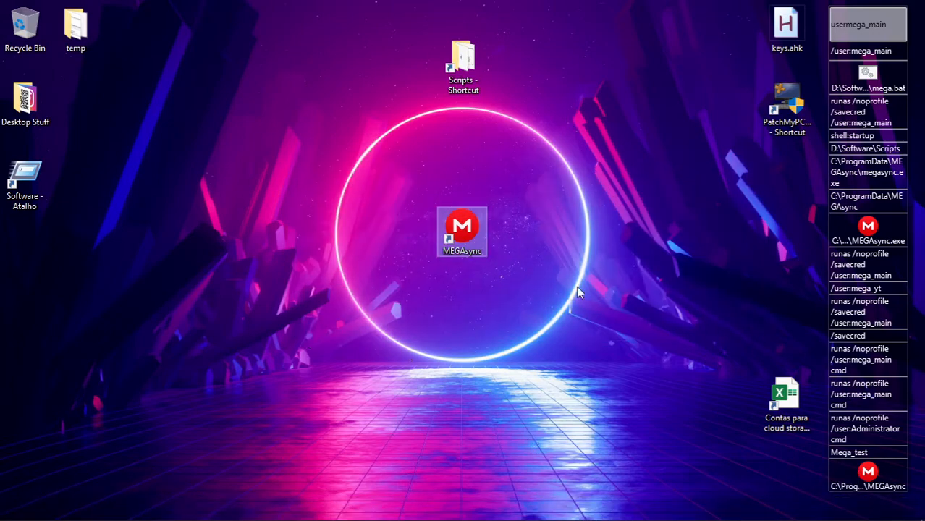
Step: Edit mega_main.bat from the Scripts folder in Notepad and save its runas command
{"action": "double_click", "coordinate": [463, 66]}
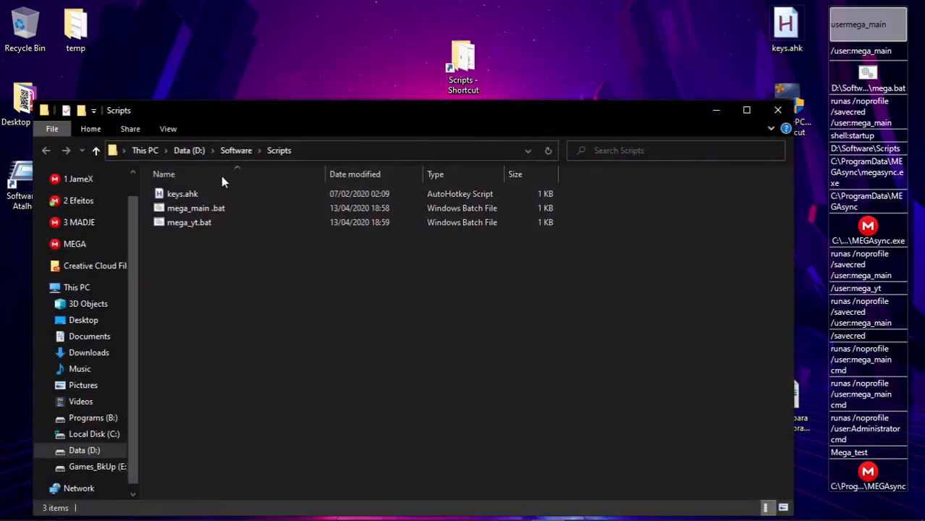
{"action": "double_click", "coordinate": [196, 208]}
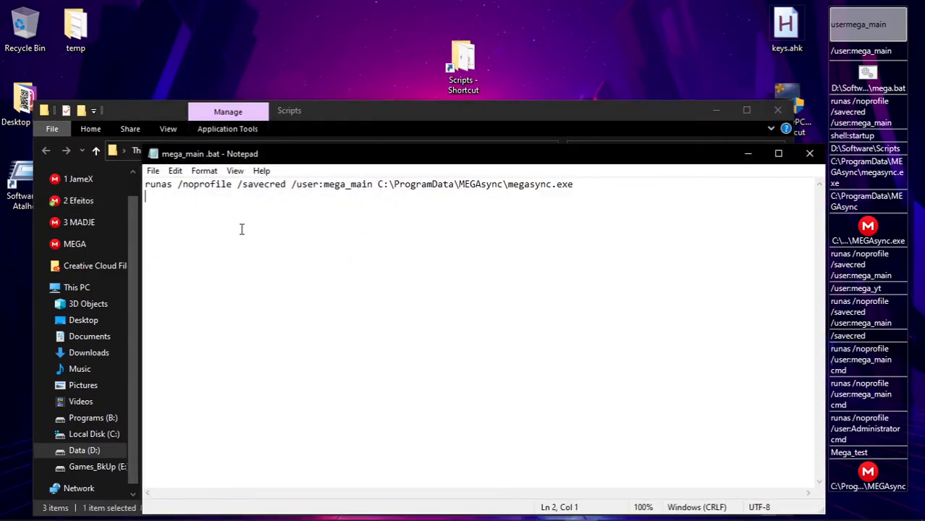
{"action": "left_click", "coordinate": [808, 153]}
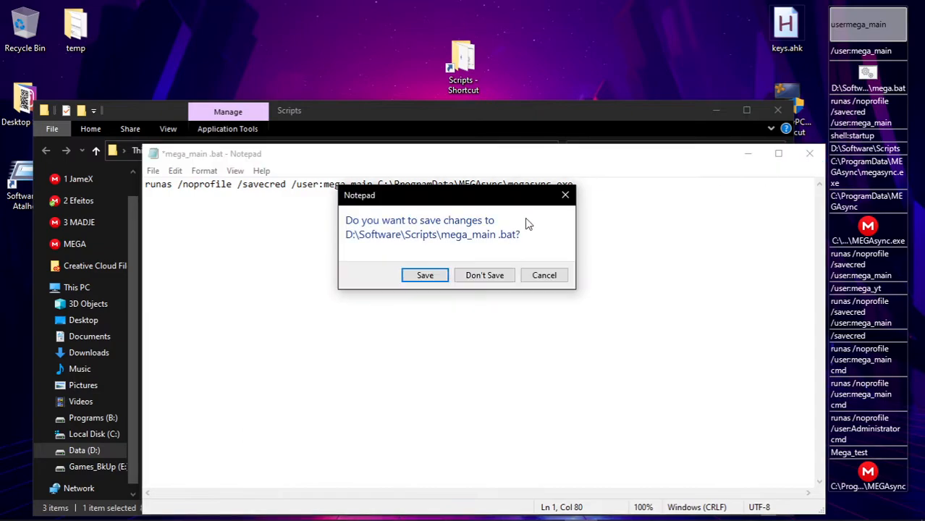
{"action": "left_click", "coordinate": [483, 275]}
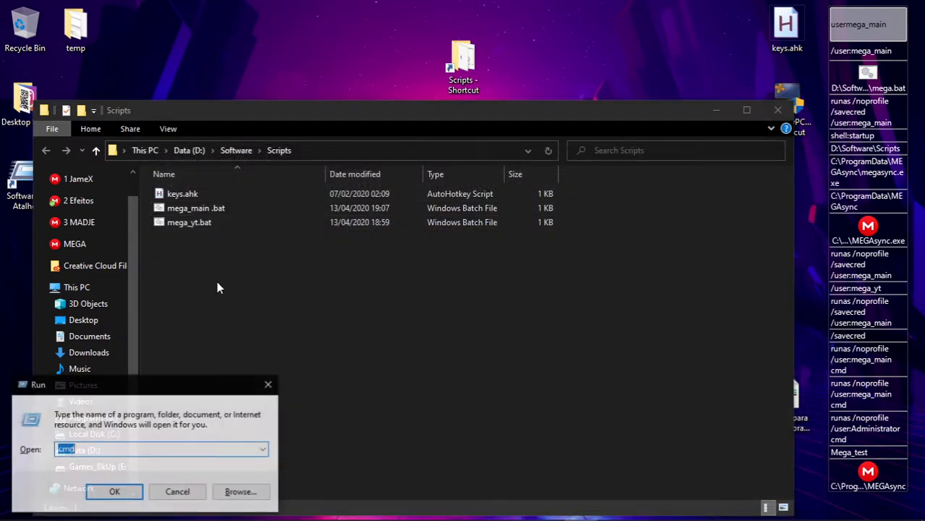
Step: Confirm shell:startup holds the mega_main.bat and mega_yt.bat shortcuts, then close Explorer
{"action": "type", "text": "shell:startup"}
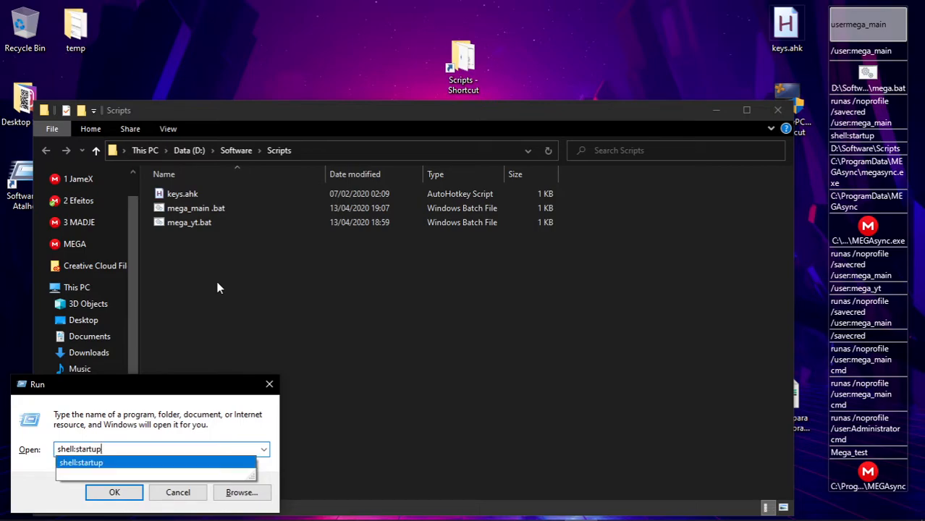
{"action": "left_click", "coordinate": [113, 492]}
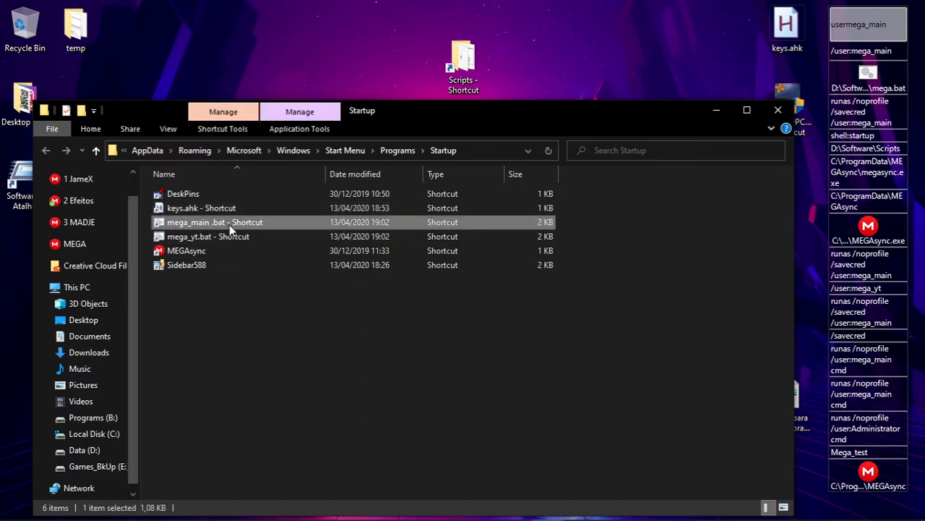
{"action": "left_click", "coordinate": [208, 238]}
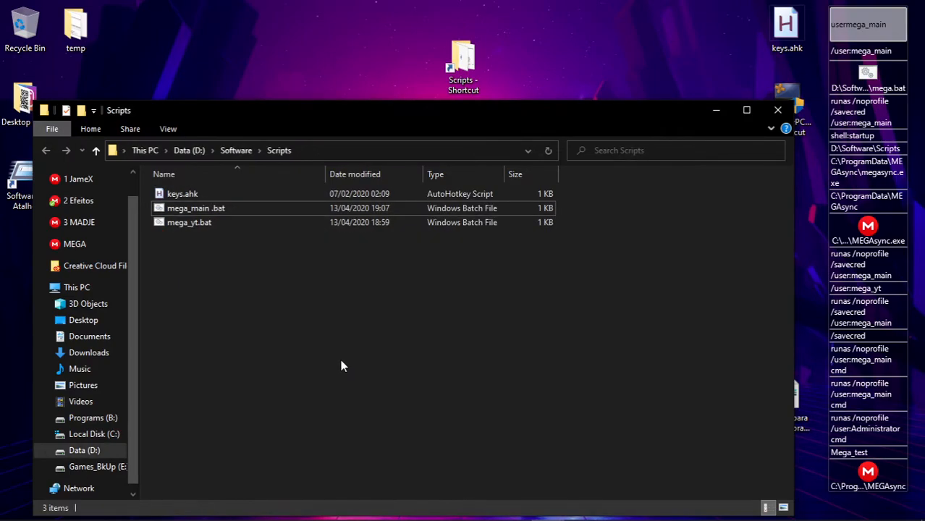
{"action": "left_click", "coordinate": [777, 110]}
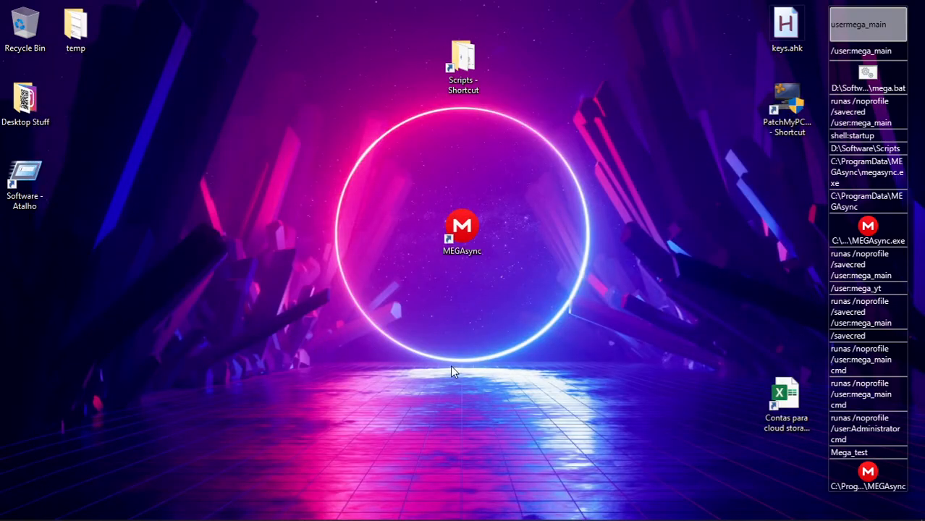
{"action": "mouse_move", "coordinate": [417, 387]}
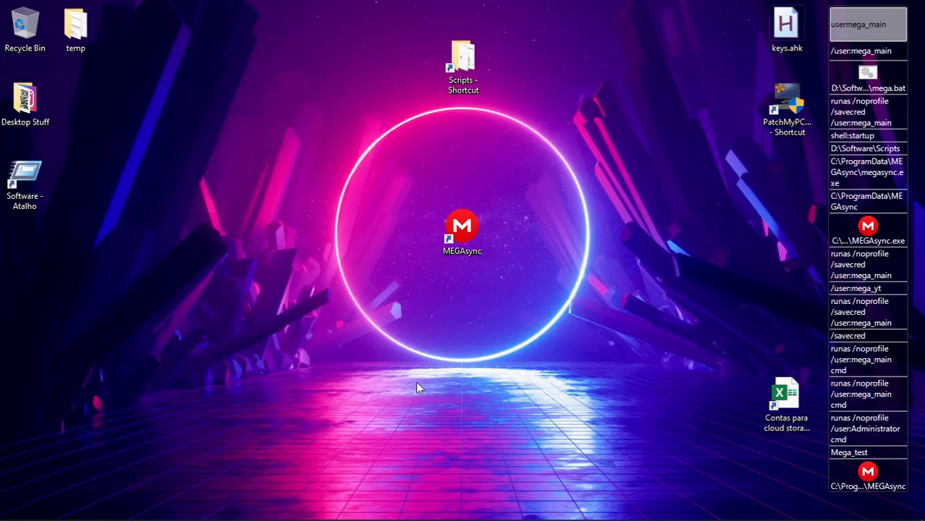